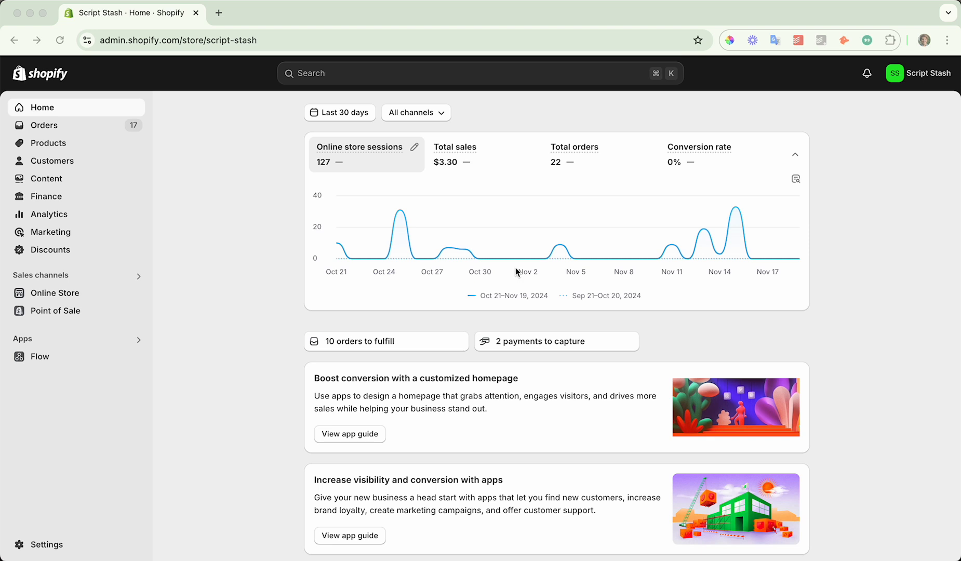
{"action": "mouse_move", "coordinate": [268, 350]}
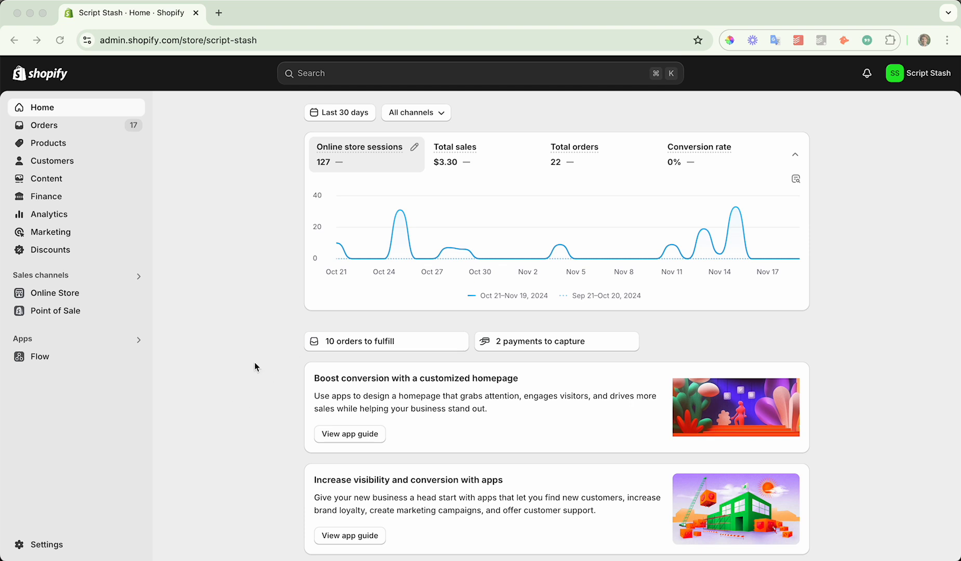
{"action": "mouse_move", "coordinate": [244, 269]}
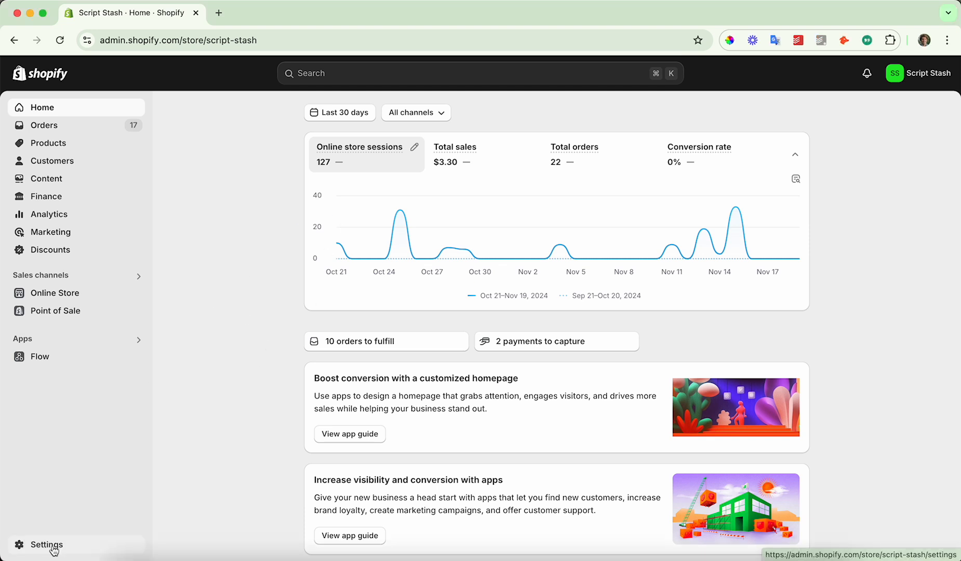
- Go to Settings and choose Policies for the Script Stash store
{"action": "left_click", "coordinate": [45, 545]}
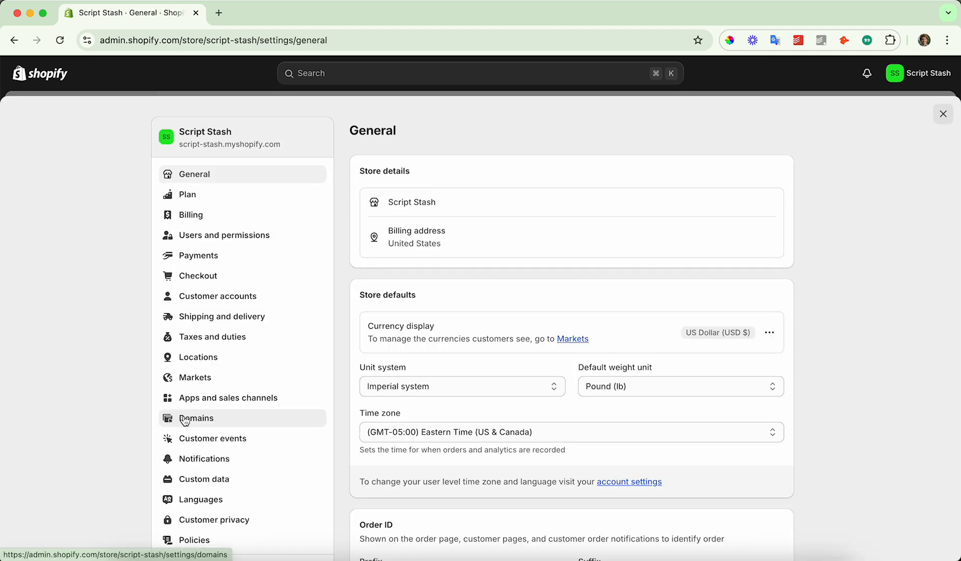
{"action": "scroll", "scroll_direction": "down", "scroll_amount": 3}
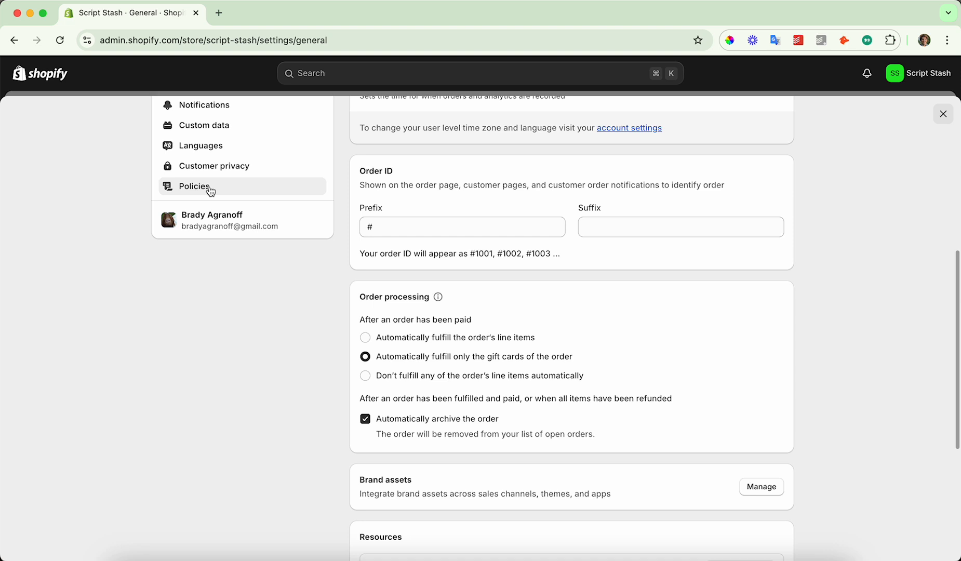
{"action": "mouse_move", "coordinate": [194, 187]}
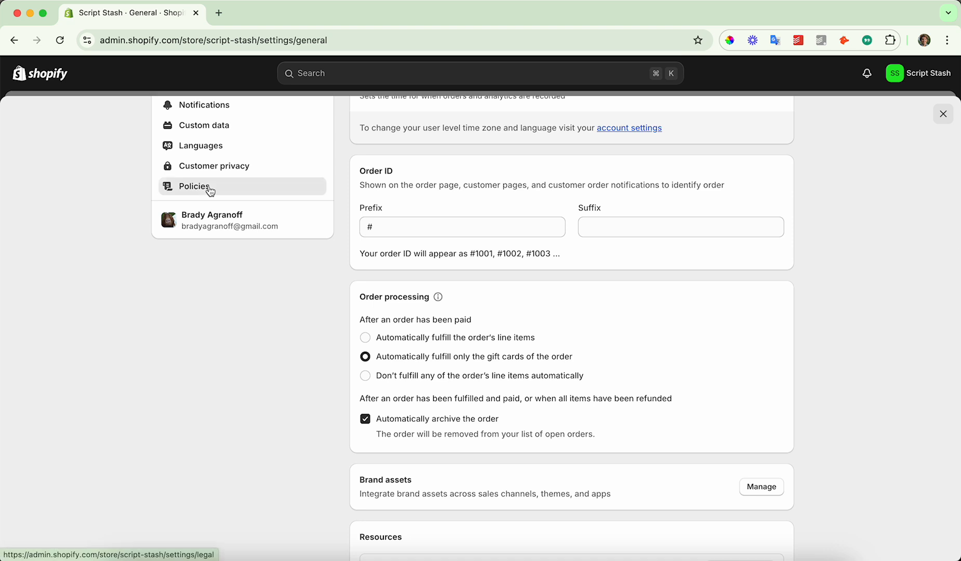
{"action": "left_click", "coordinate": [195, 186]}
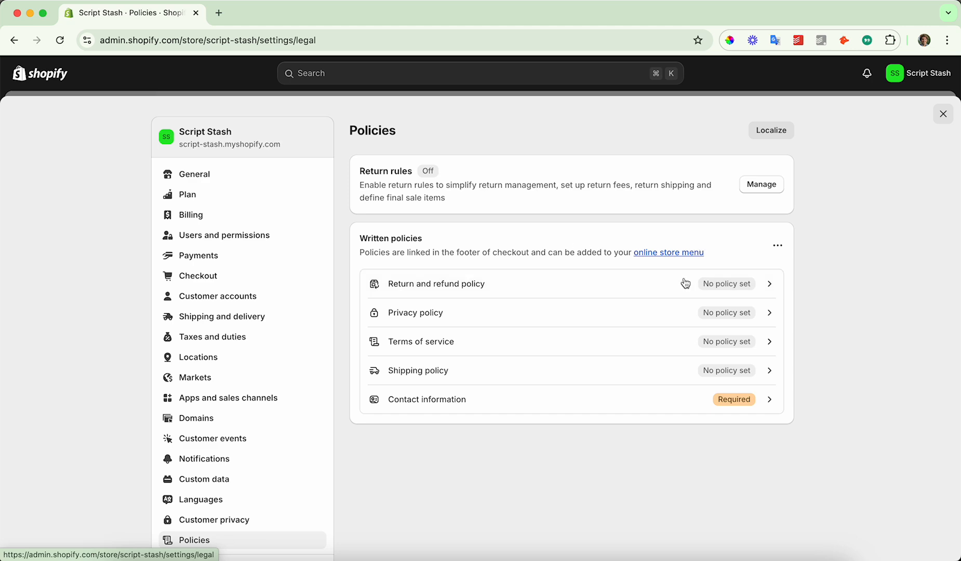
{"action": "left_click", "coordinate": [436, 284]}
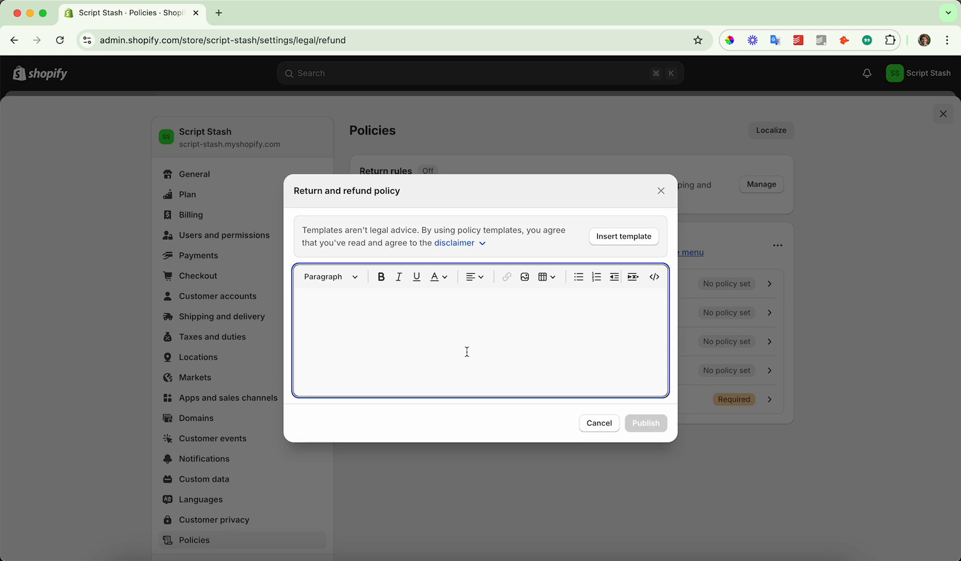
{"action": "mouse_move", "coordinate": [675, 255]}
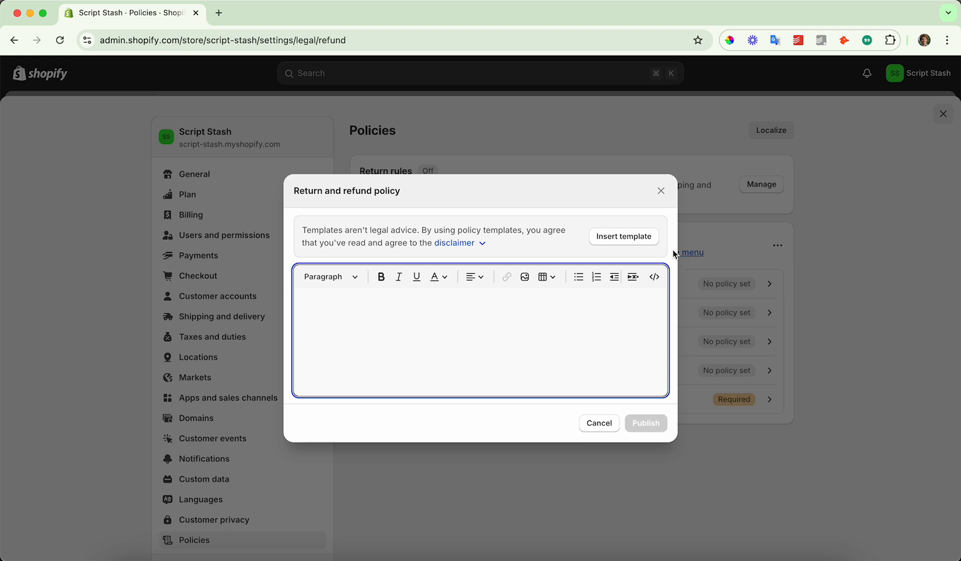
{"action": "left_click", "coordinate": [623, 236]}
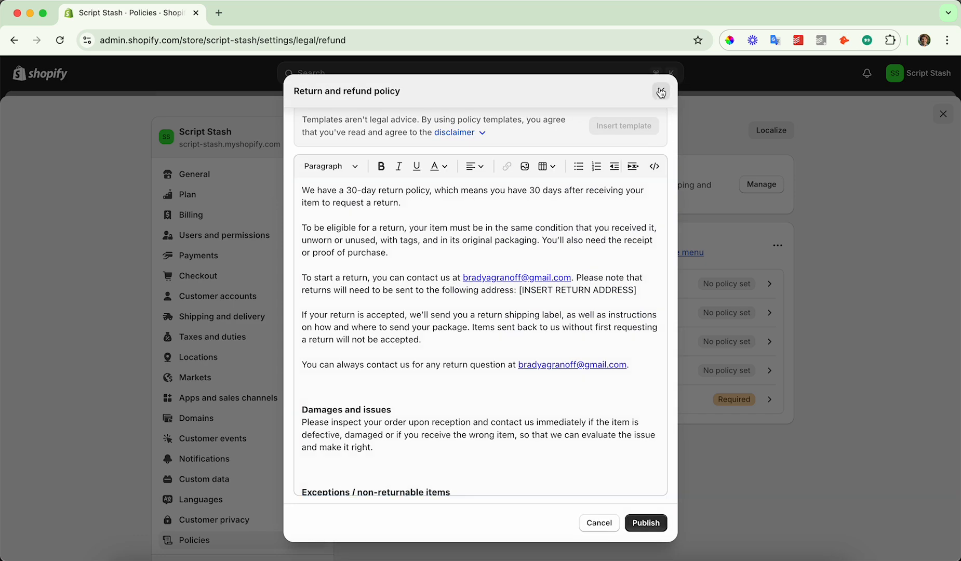
{"action": "left_click", "coordinate": [661, 92]}
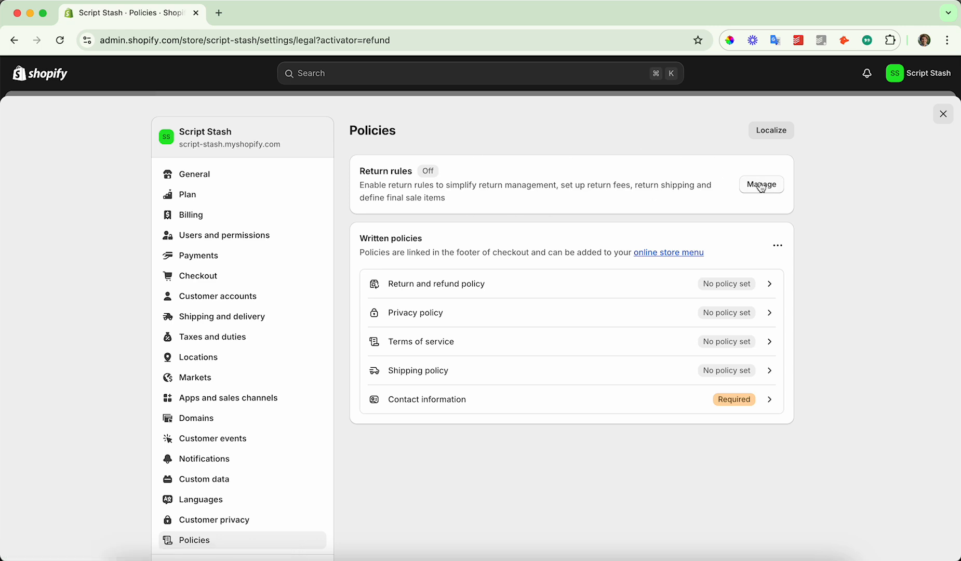
- Open Manage return rules and leave the restocking fee charge unticked
{"action": "left_click", "coordinate": [761, 185]}
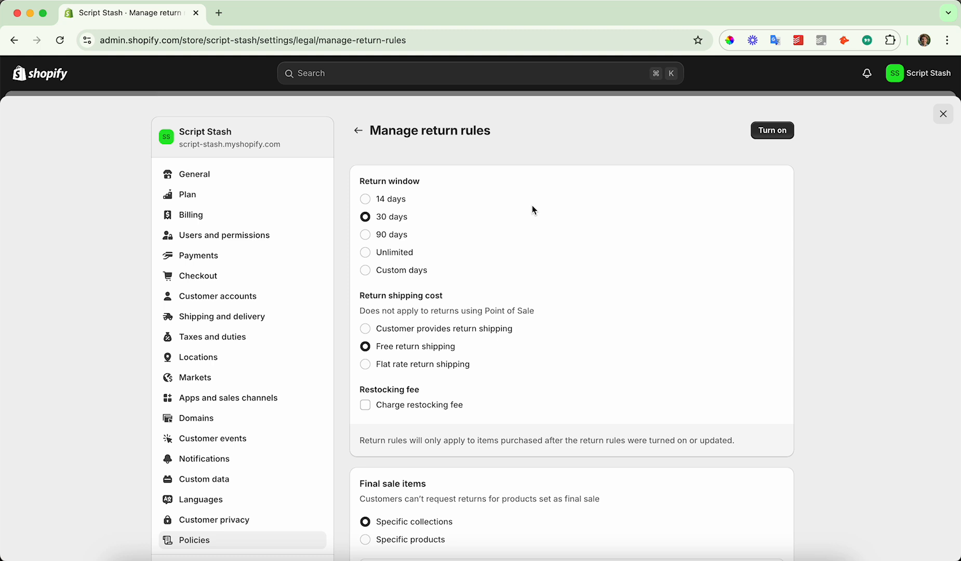
{"action": "scroll", "scroll_direction": "down", "scroll_amount": 3}
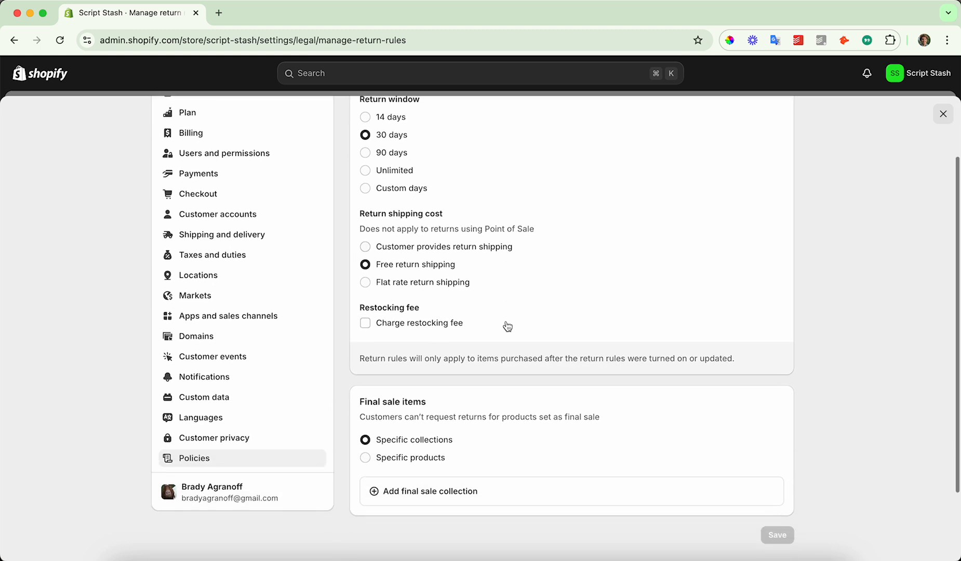
{"action": "scroll", "scroll_direction": "down", "scroll_amount": 3}
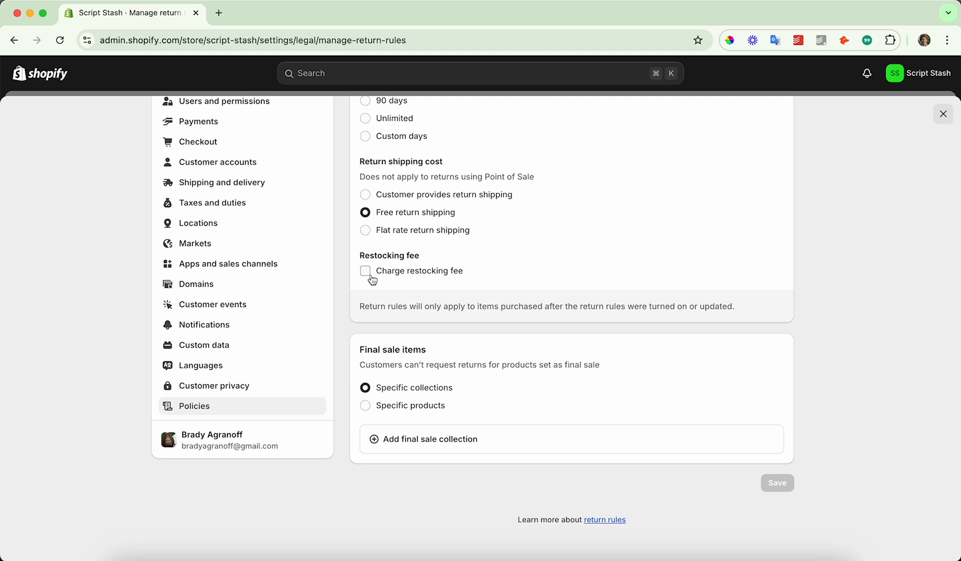
{"action": "left_click", "coordinate": [364, 271]}
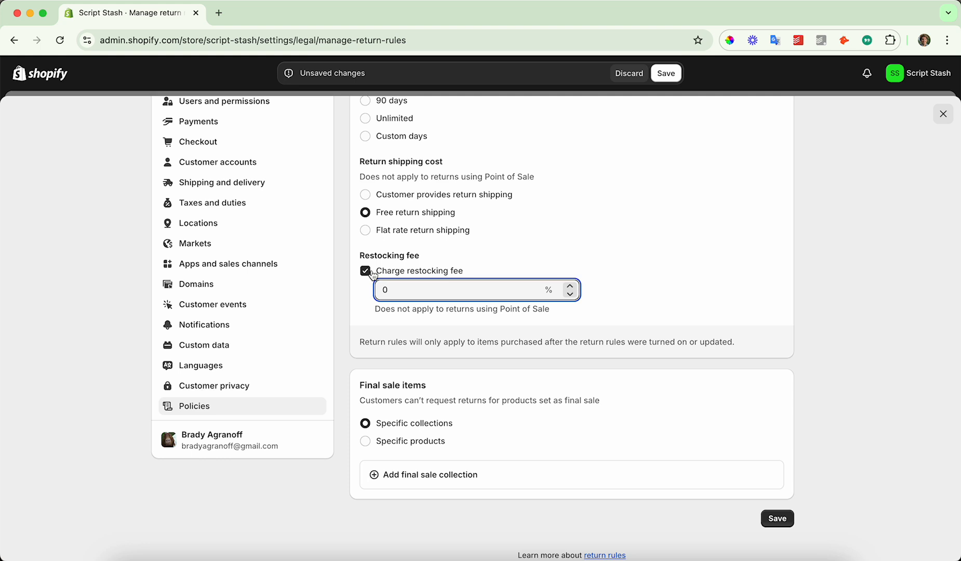
{"action": "left_click", "coordinate": [365, 271]}
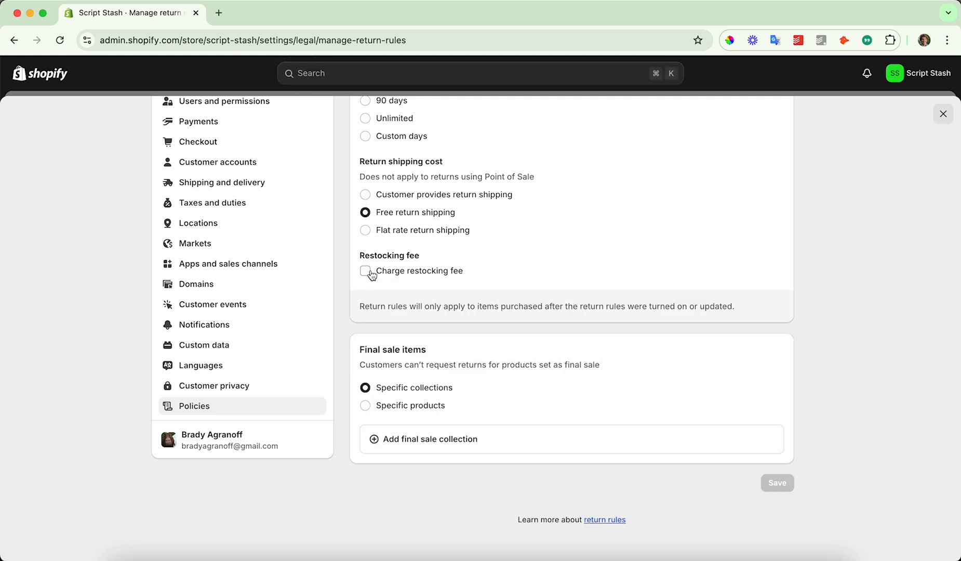
{"action": "mouse_move", "coordinate": [513, 359]}
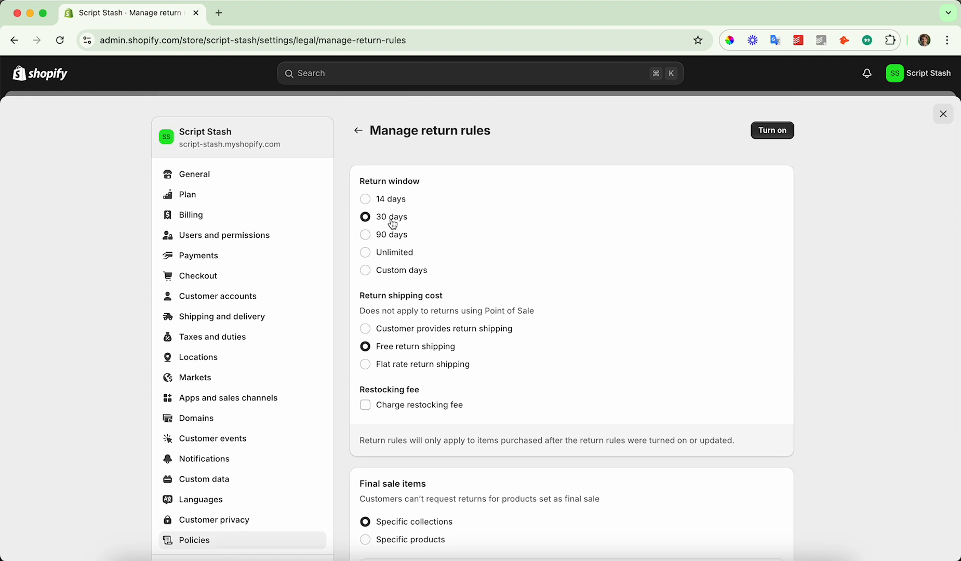
- Set a 90-day return window and activate return rules with free return shipping
{"action": "left_click", "coordinate": [365, 234]}
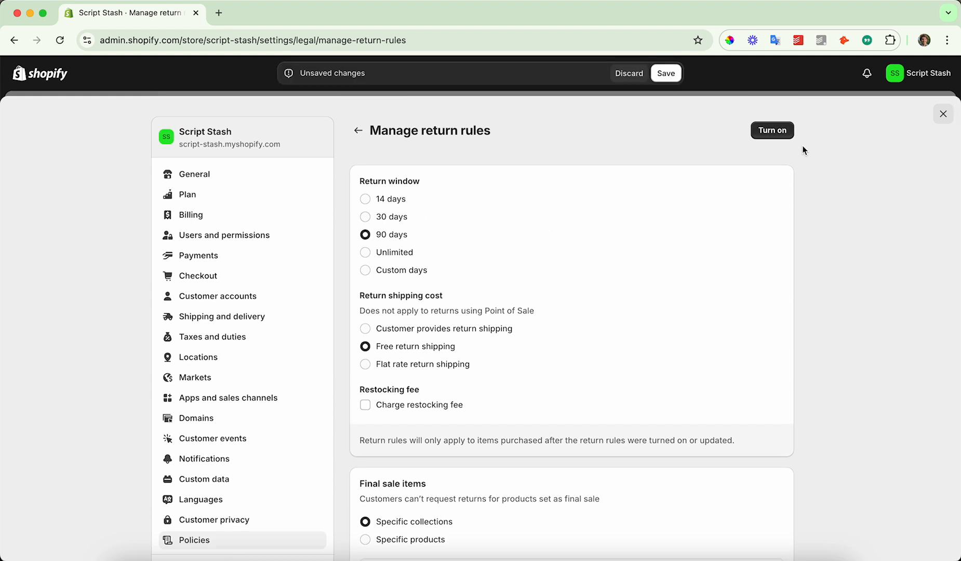
{"action": "left_click", "coordinate": [665, 72]}
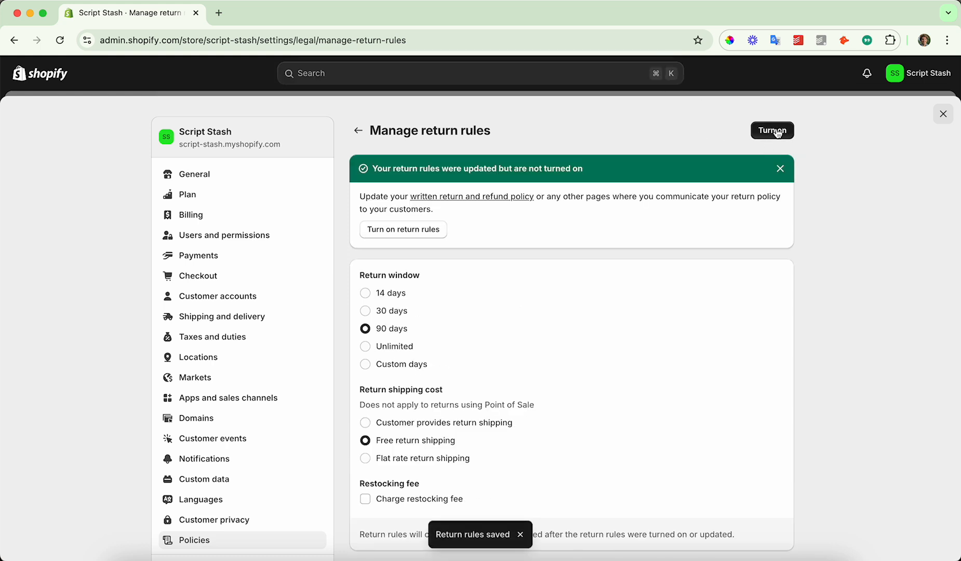
{"action": "left_click", "coordinate": [771, 130]}
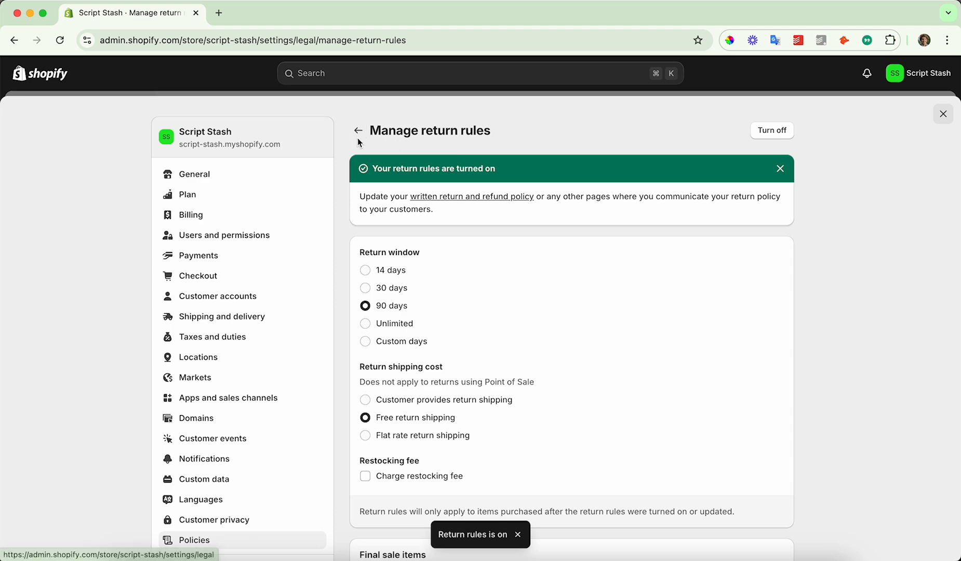
- Return to Policies and review the 90-day, free-shipping, no-restocking-fee return summary
{"action": "left_click", "coordinate": [358, 129]}
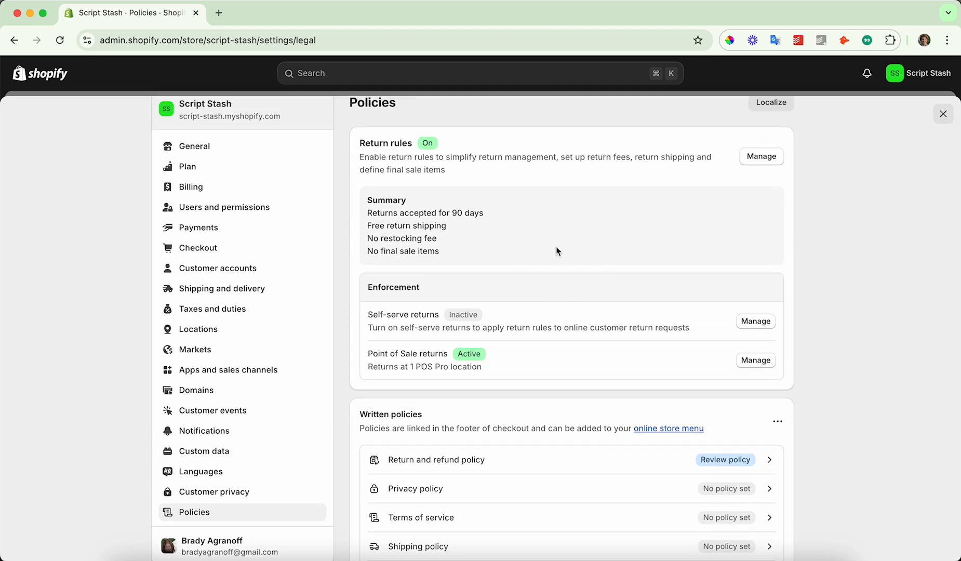
{"action": "scroll", "scroll_direction": "down", "scroll_amount": 3}
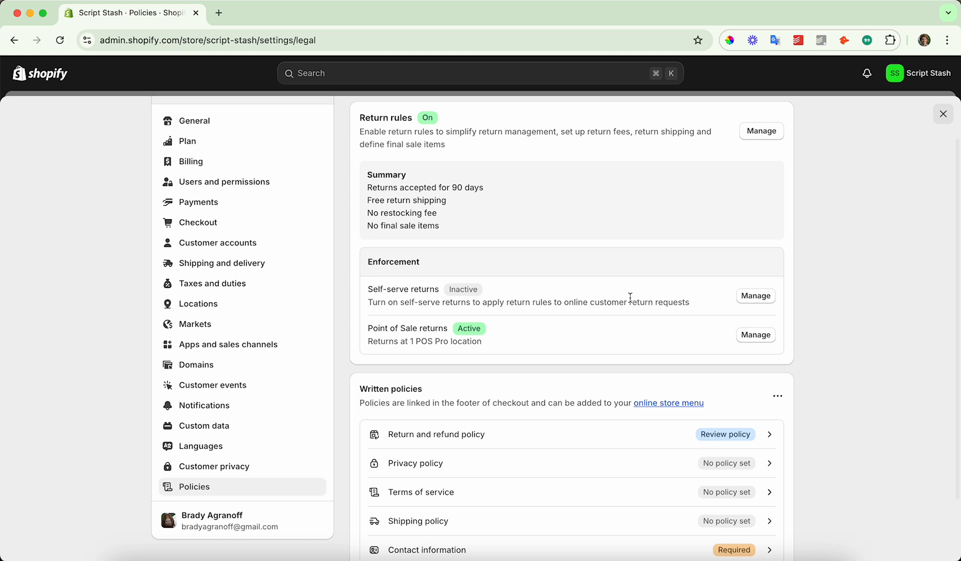
{"action": "mouse_move", "coordinate": [730, 308]}
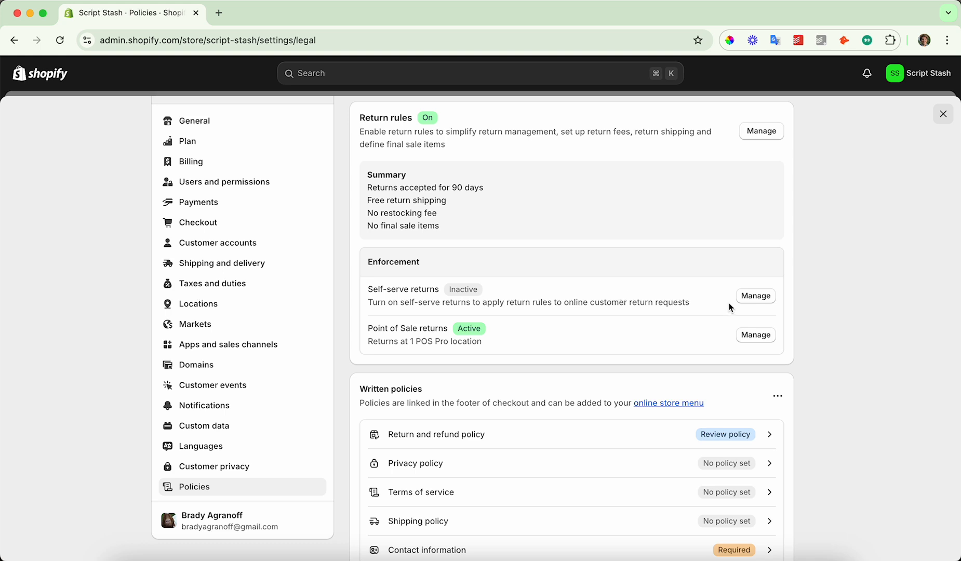
{"action": "mouse_move", "coordinate": [756, 300]}
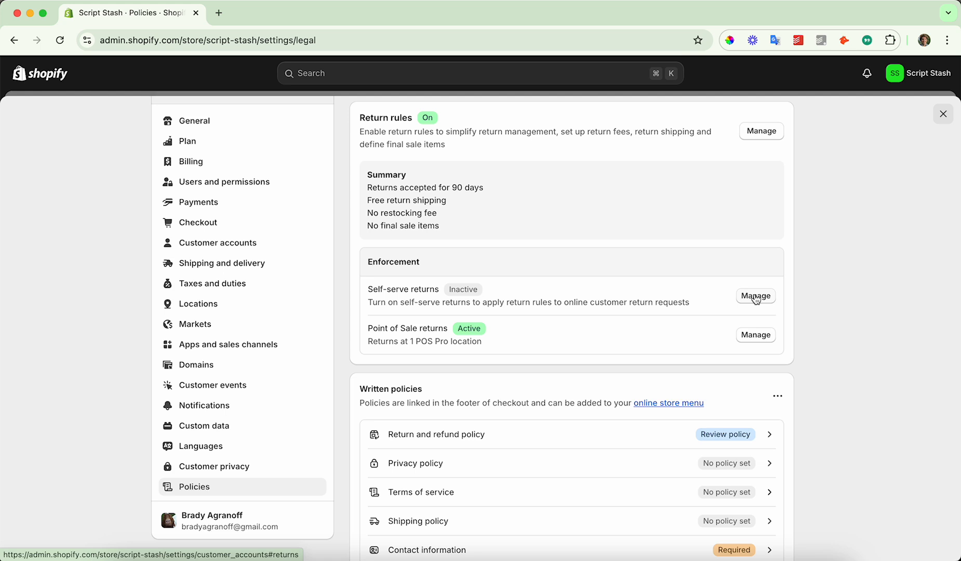
{"action": "scroll", "scroll_direction": "down", "scroll_amount": 3}
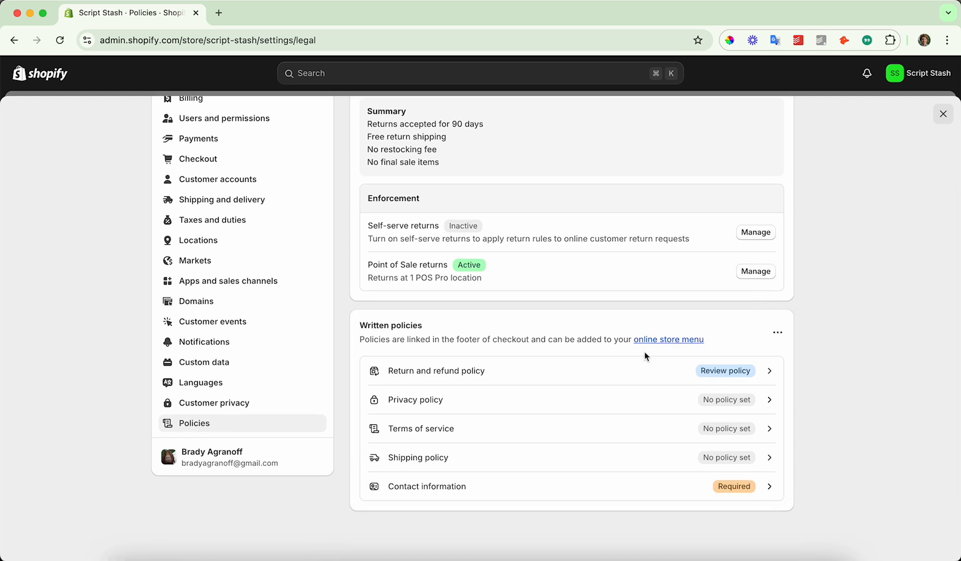
{"action": "left_click", "coordinate": [725, 370]}
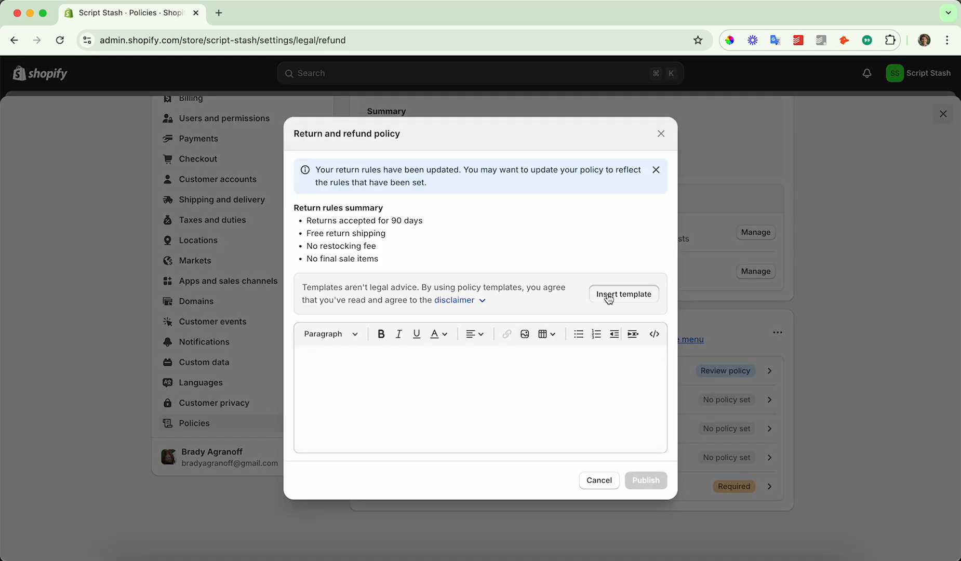
{"action": "left_click", "coordinate": [624, 293]}
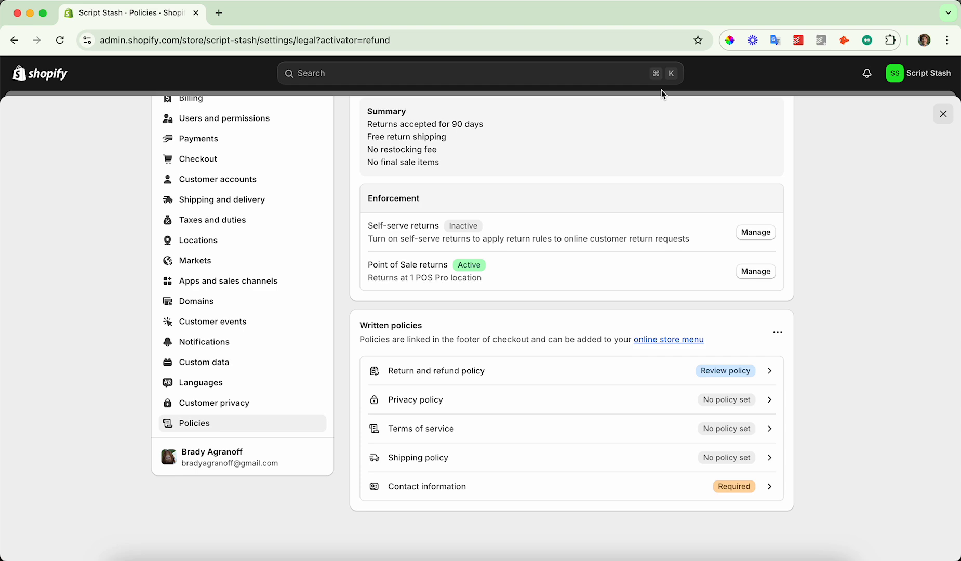
{"action": "mouse_move", "coordinate": [756, 232]}
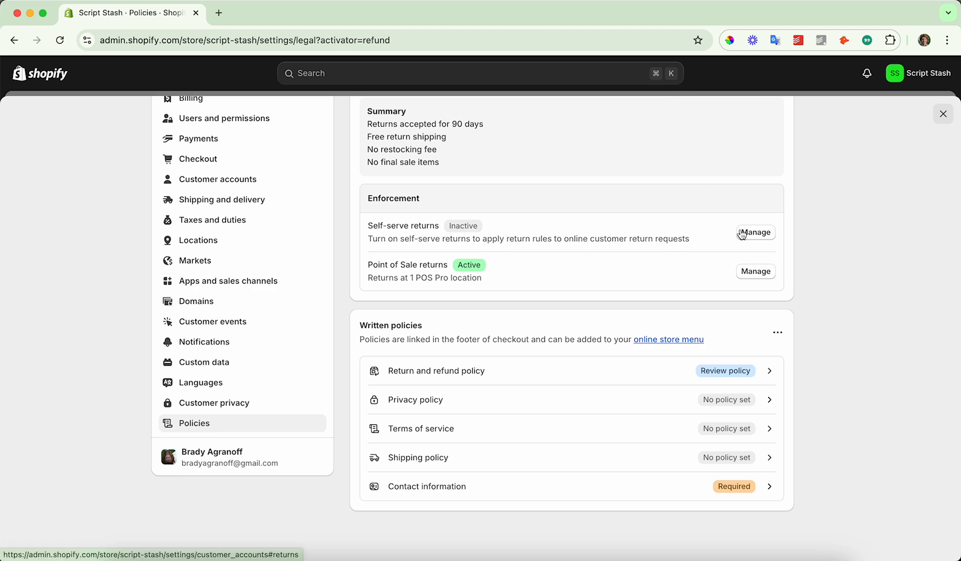